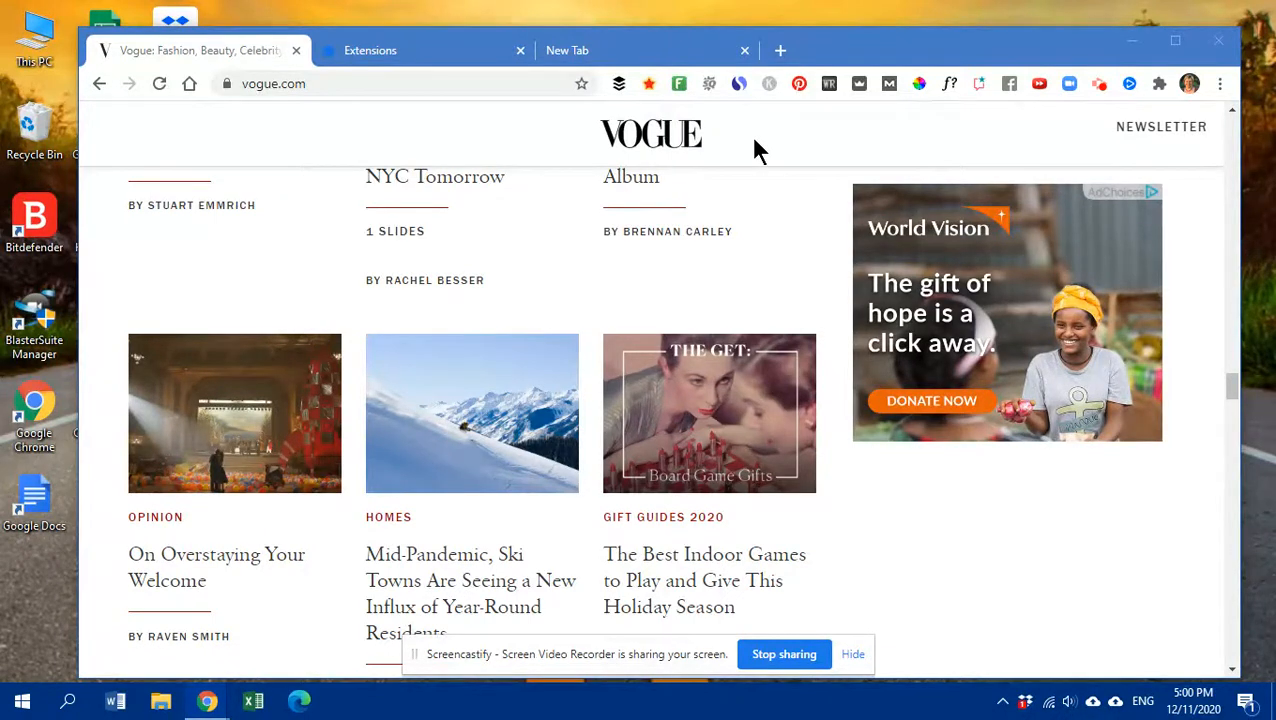
pyautogui.moveTo(728, 212)
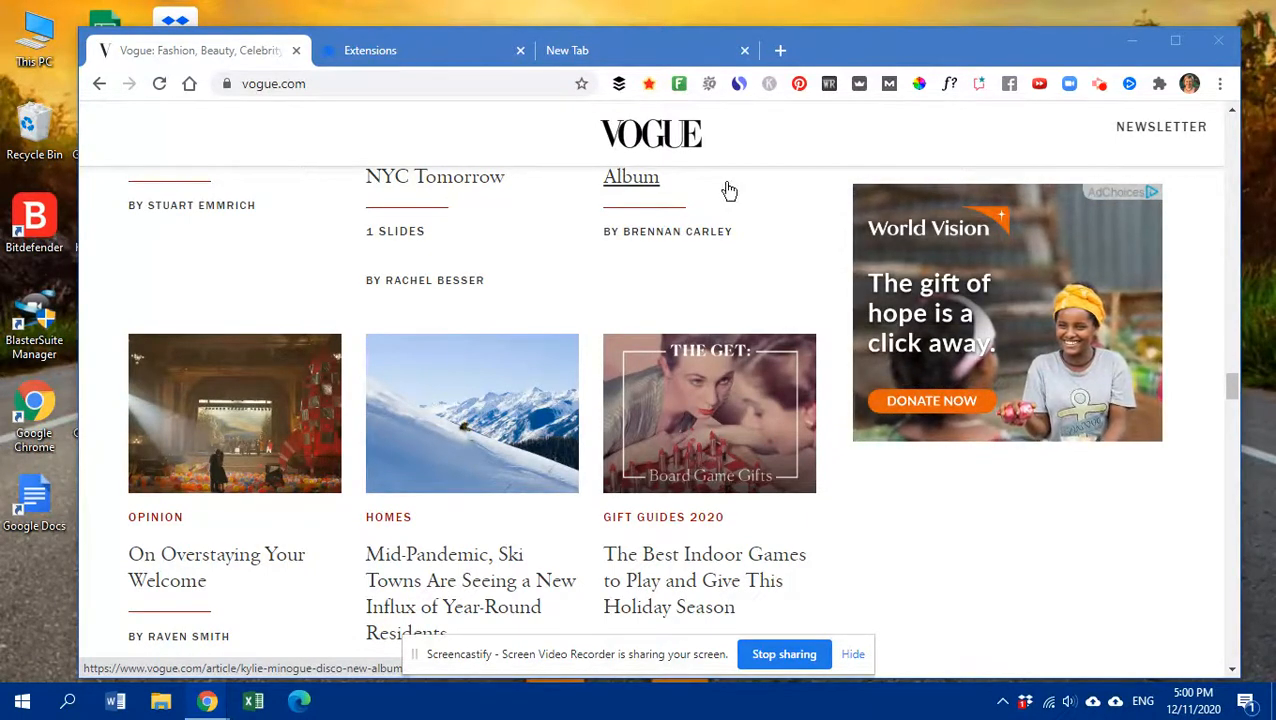
pyautogui.moveTo(764, 176)
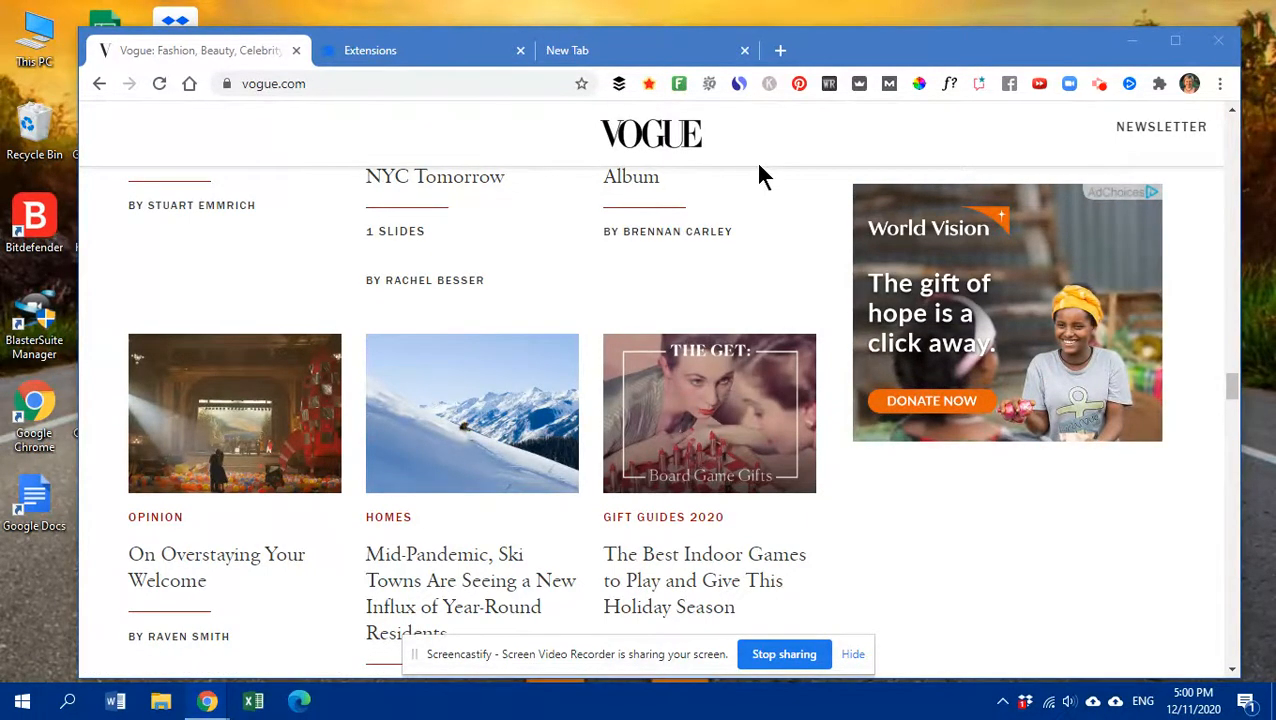
pyautogui.moveTo(752, 232)
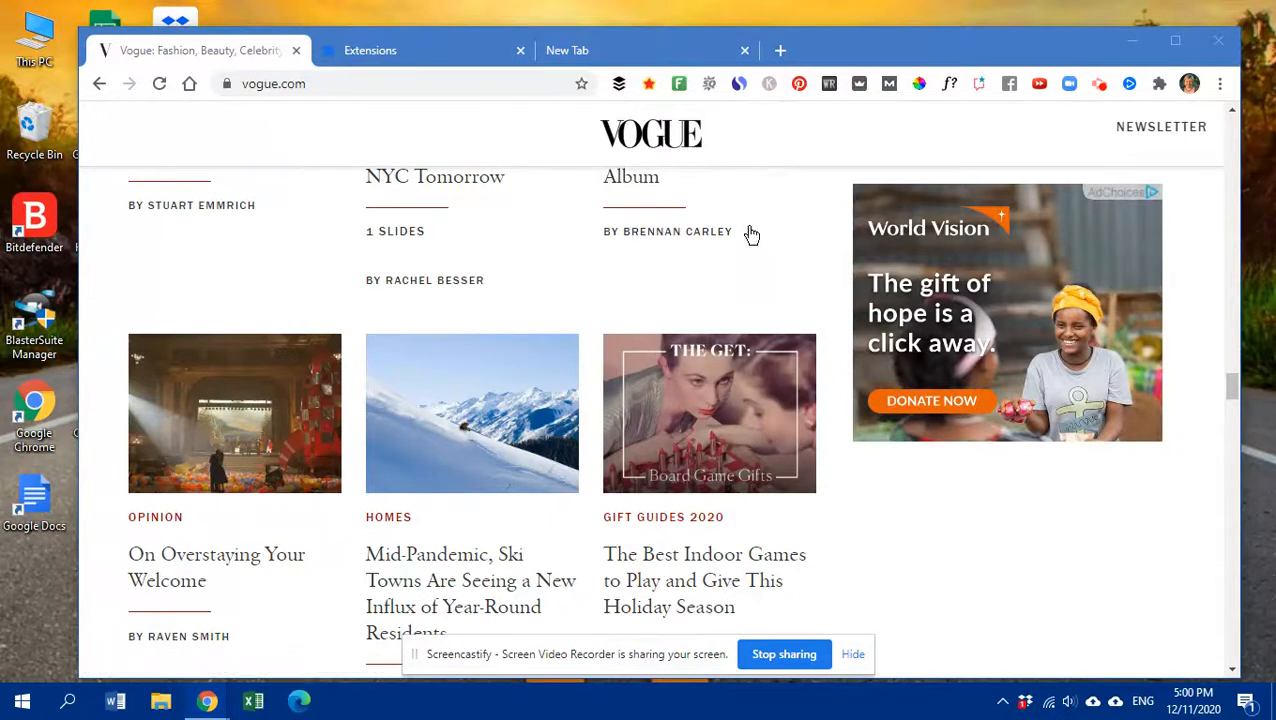
pyautogui.moveTo(756, 220)
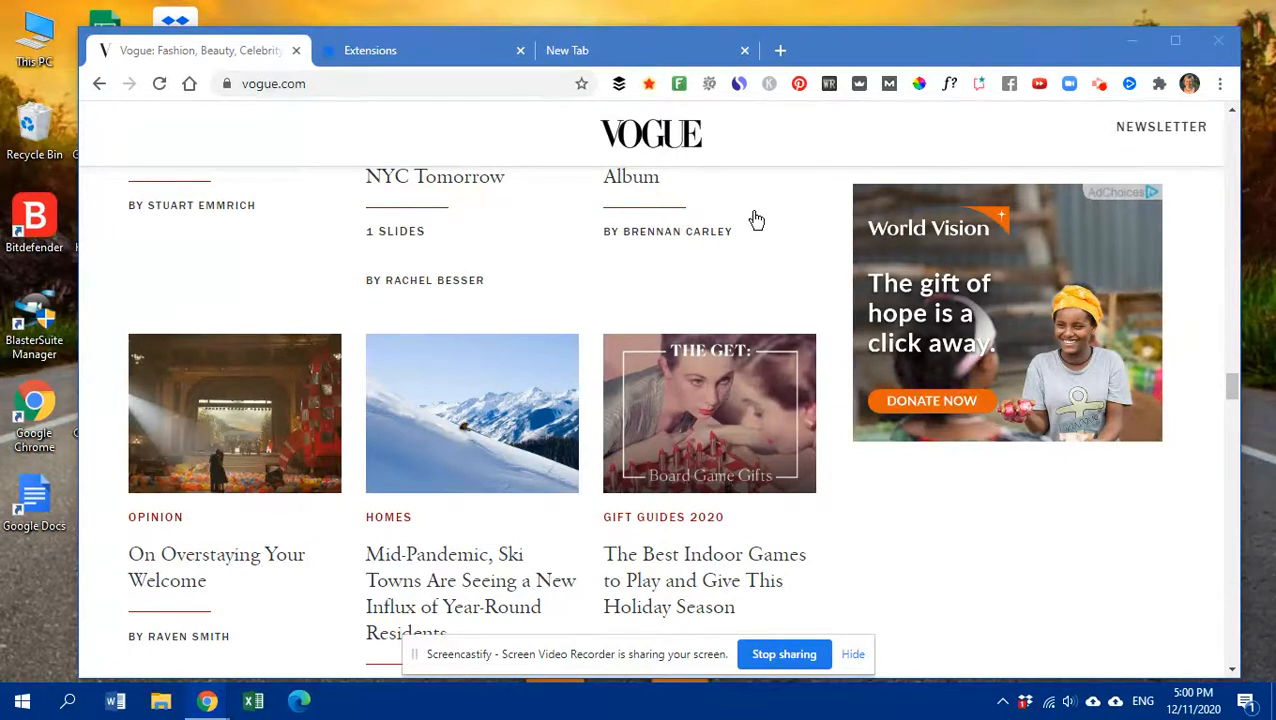
pyautogui.moveTo(948, 84)
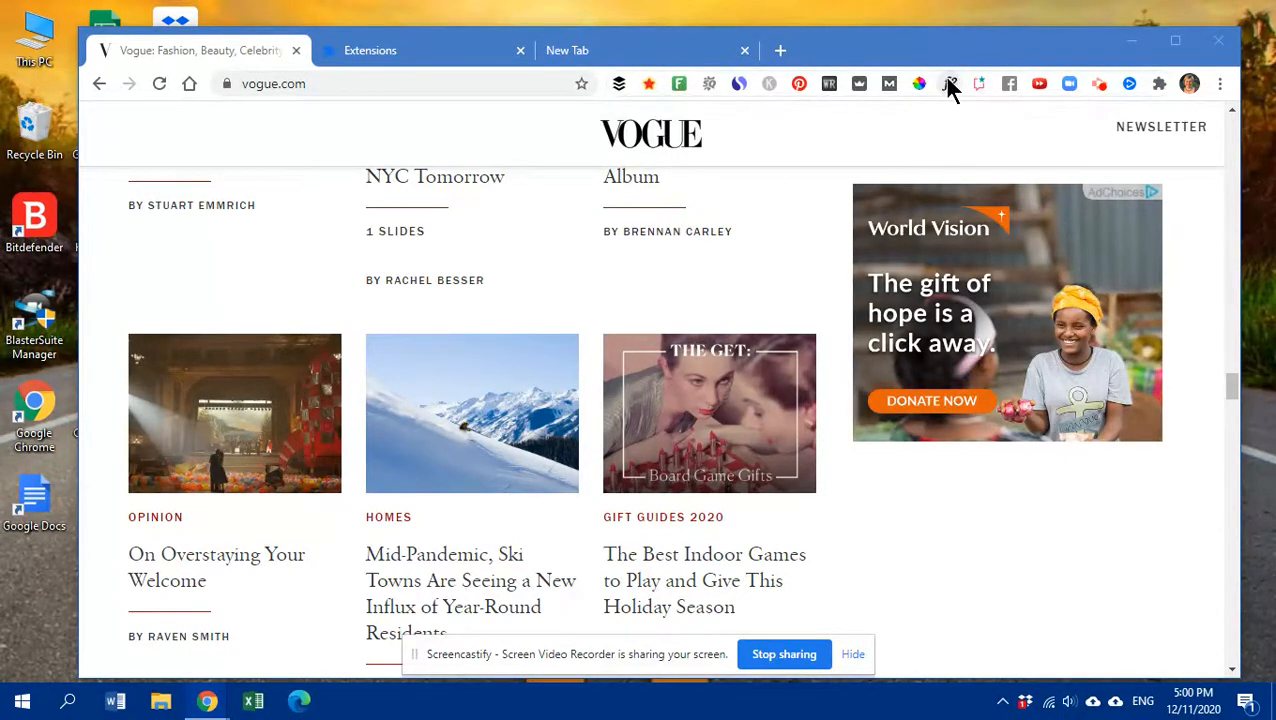
pyautogui.moveTo(948, 84)
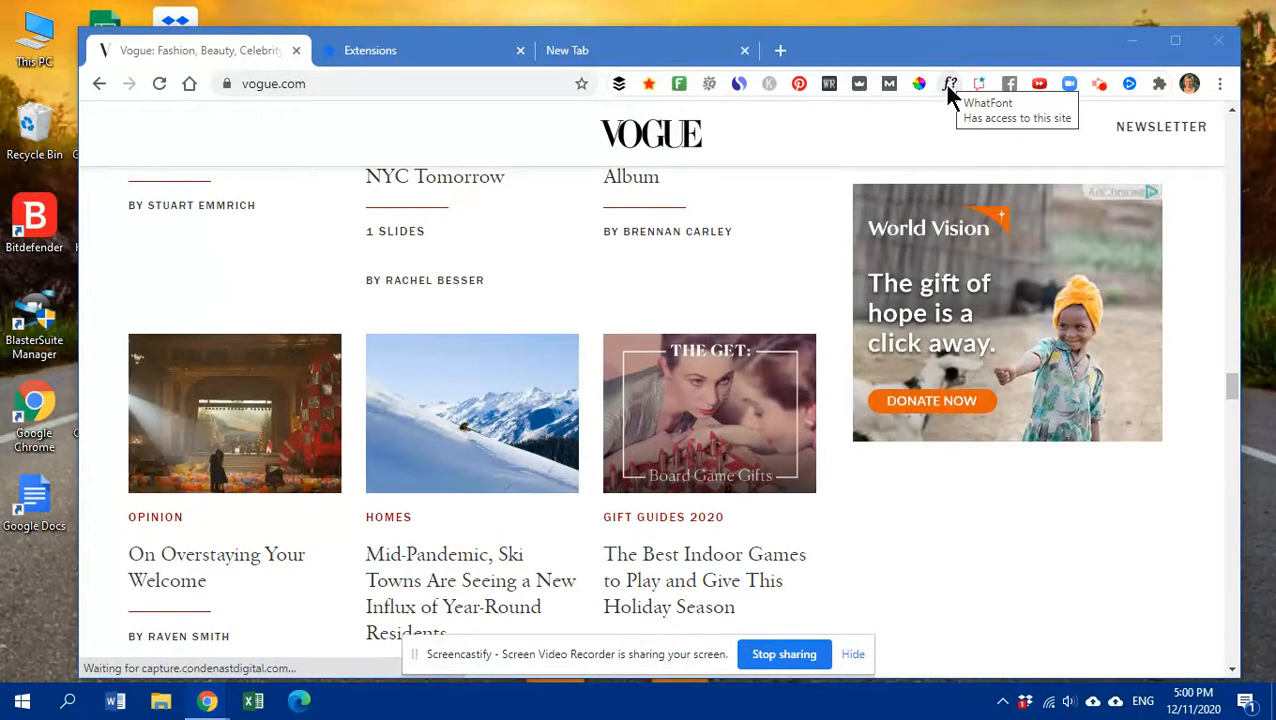
pyautogui.moveTo(950, 96)
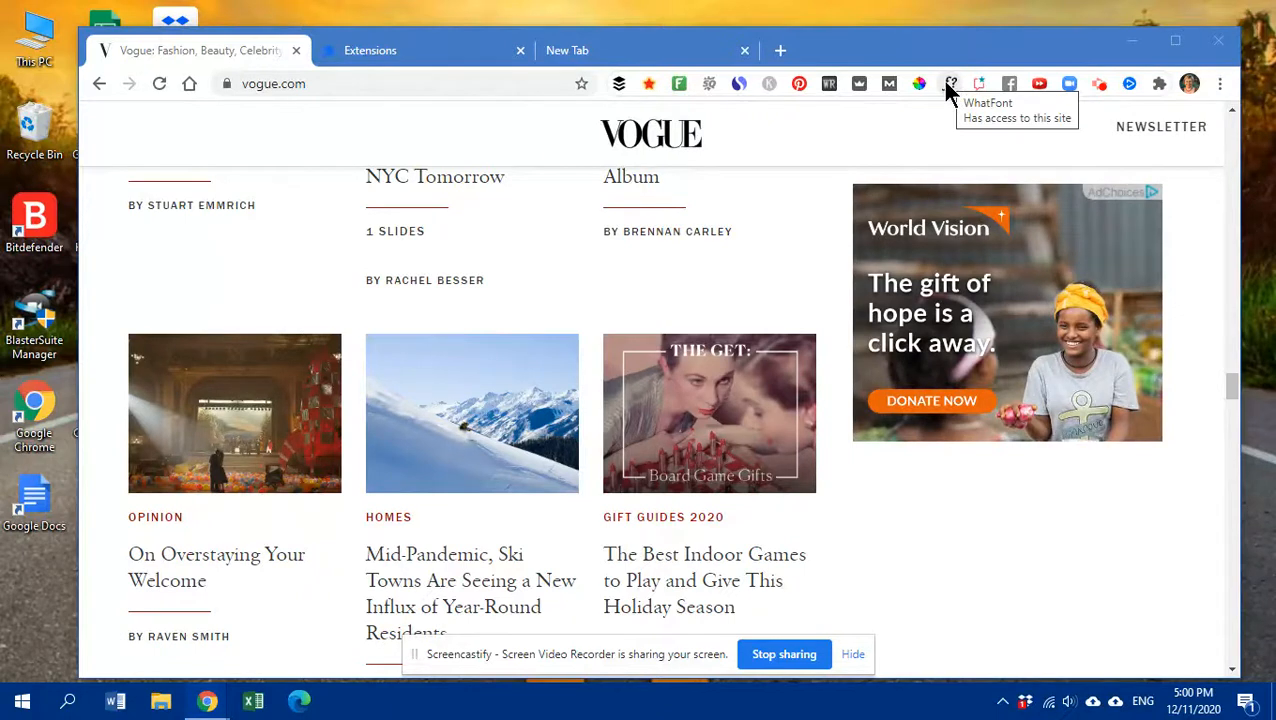
# Activate WhatFont on the Vogue page so hovering reveals fonts like Savoy and ITCFranklinGothic
pyautogui.click(948, 84)
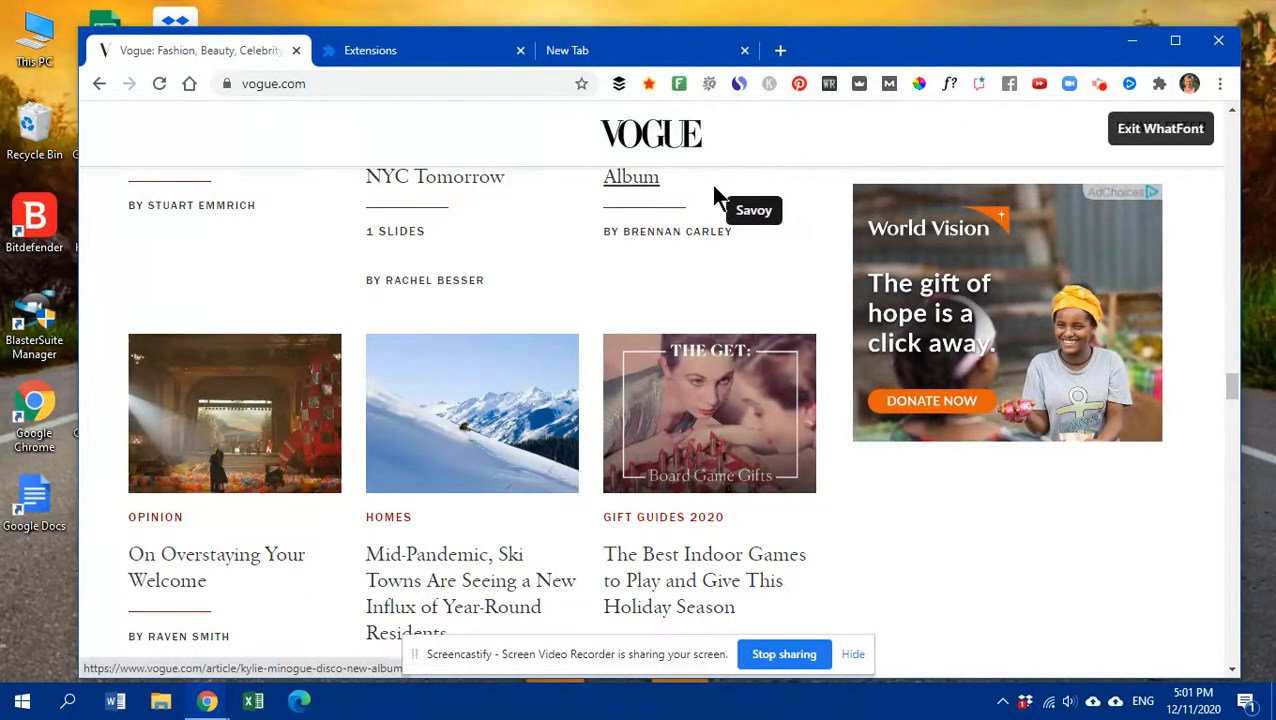
pyautogui.moveTo(704, 238)
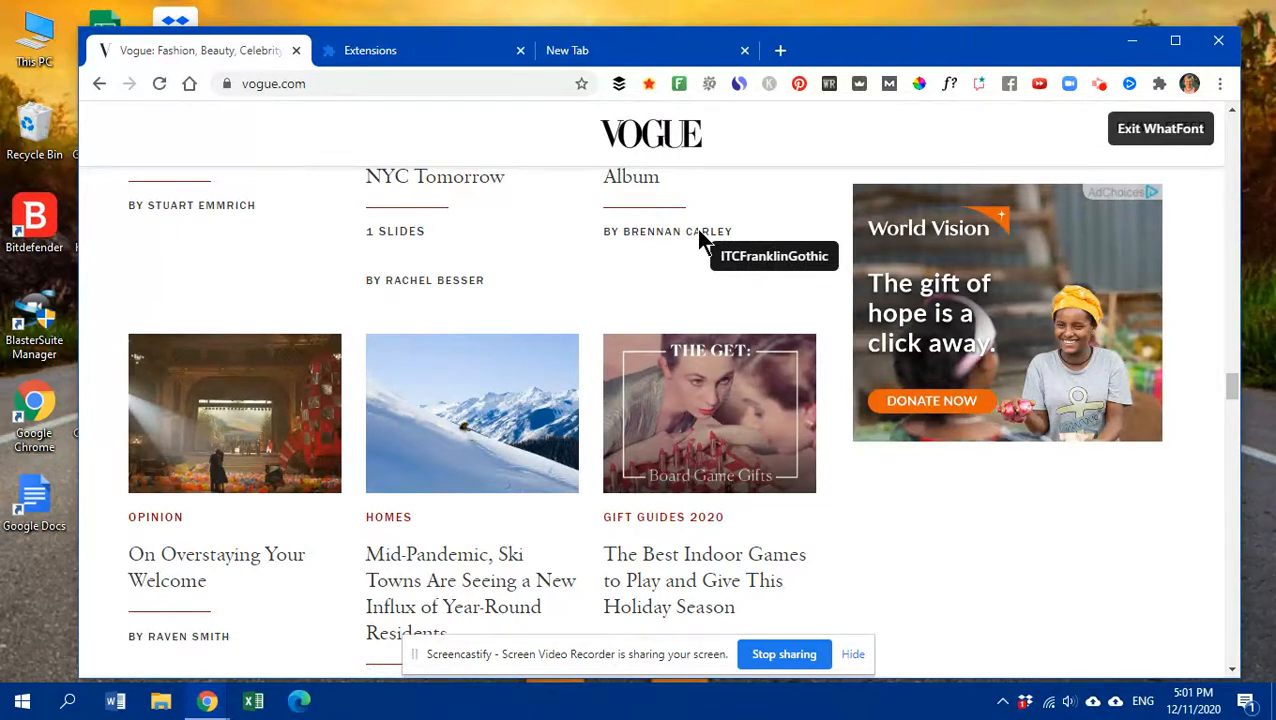
pyautogui.moveTo(648, 190)
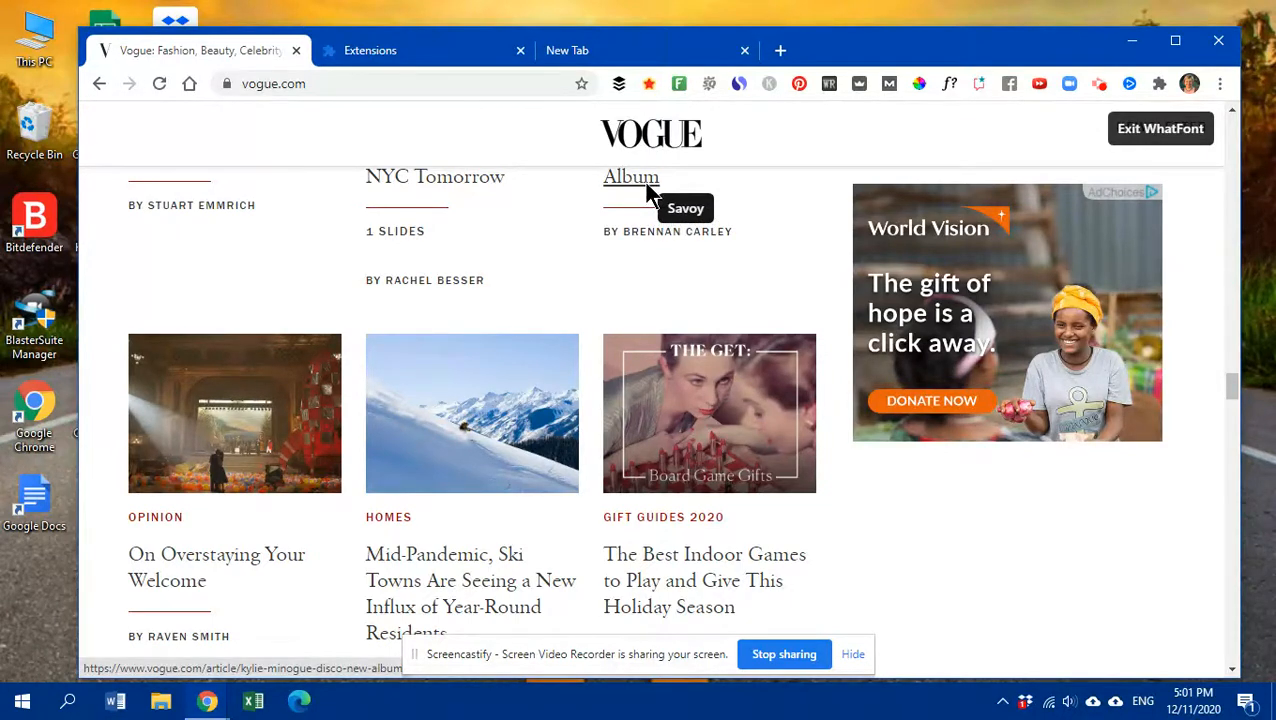
pyautogui.moveTo(434, 240)
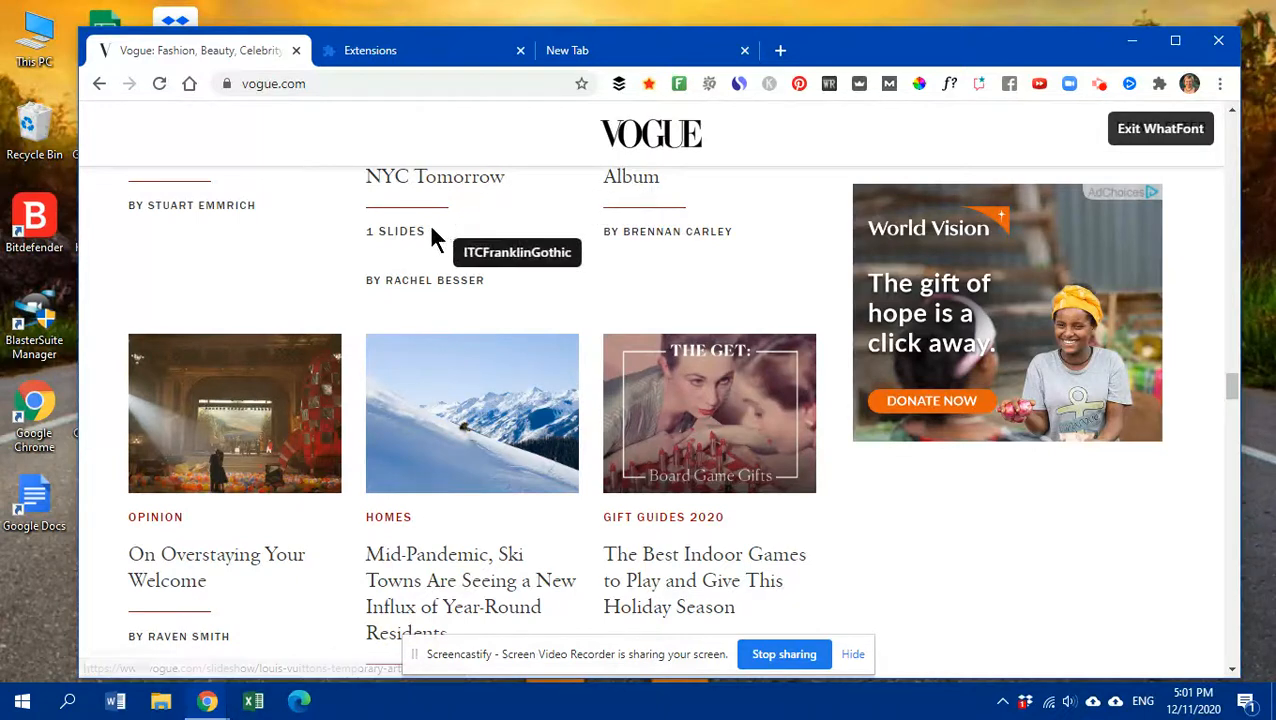
pyautogui.moveTo(404, 530)
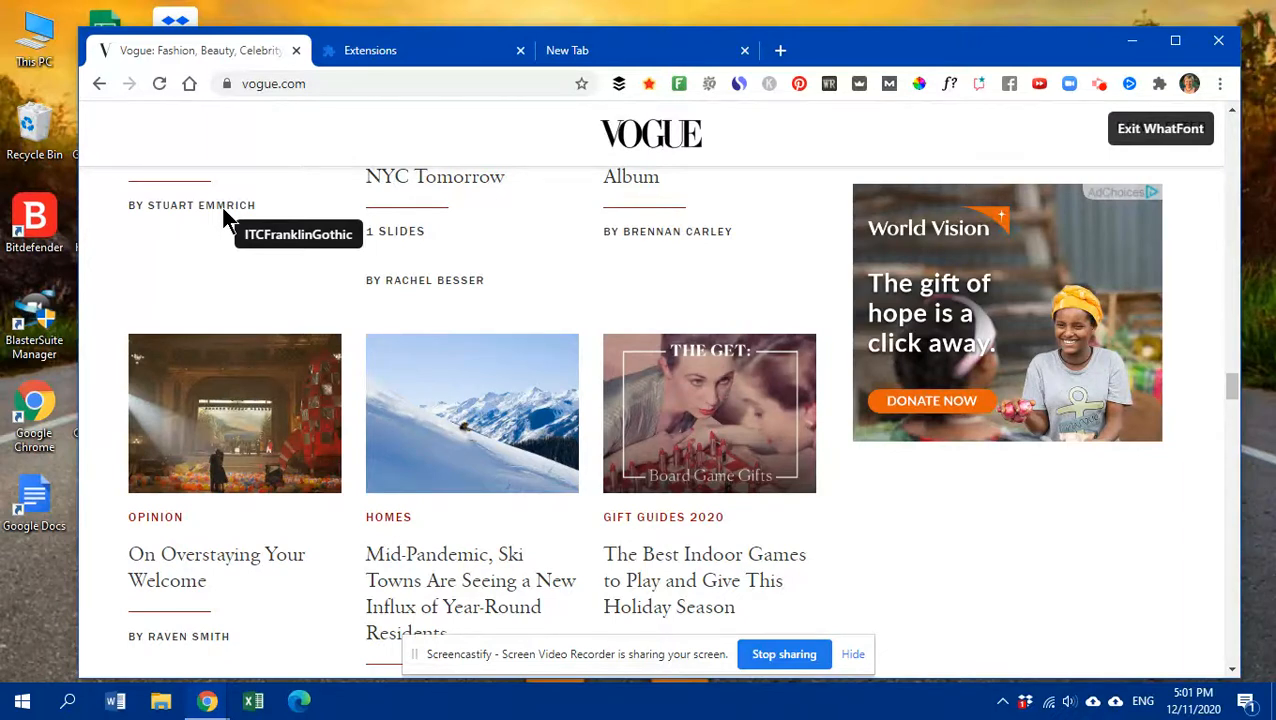
pyautogui.moveTo(930, 104)
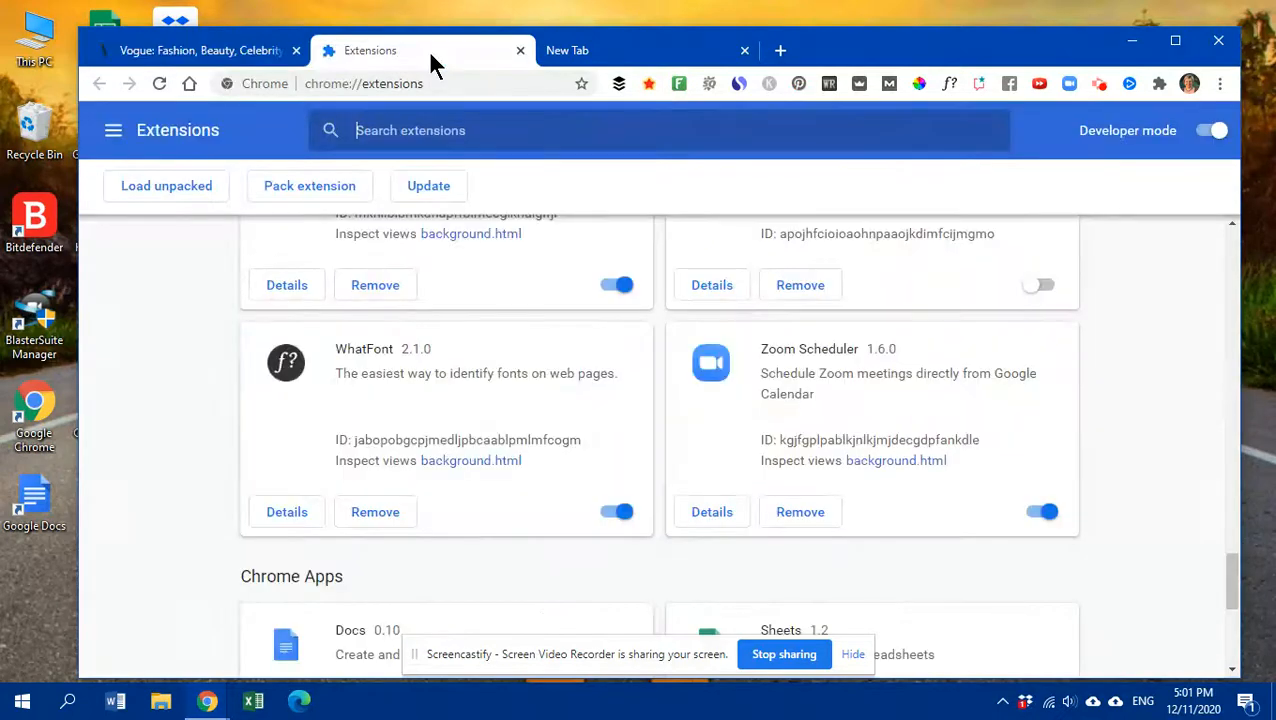
pyautogui.moveTo(292, 376)
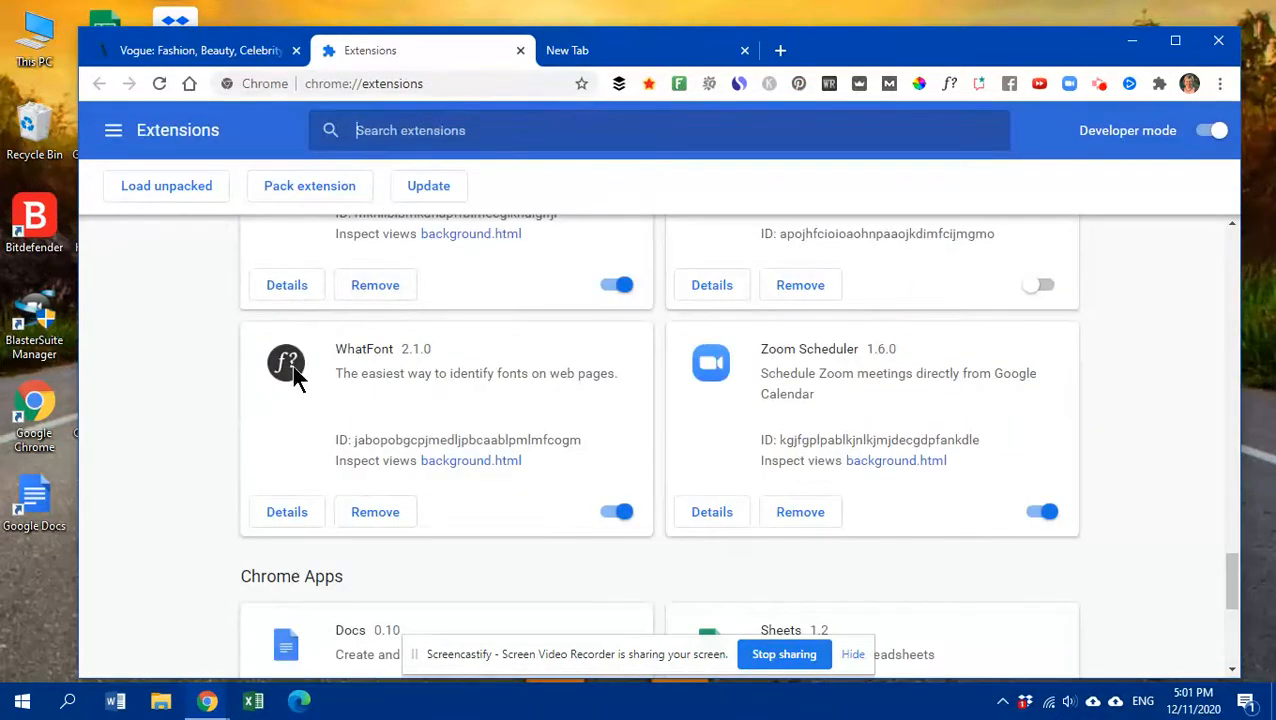
pyautogui.moveTo(164, 160)
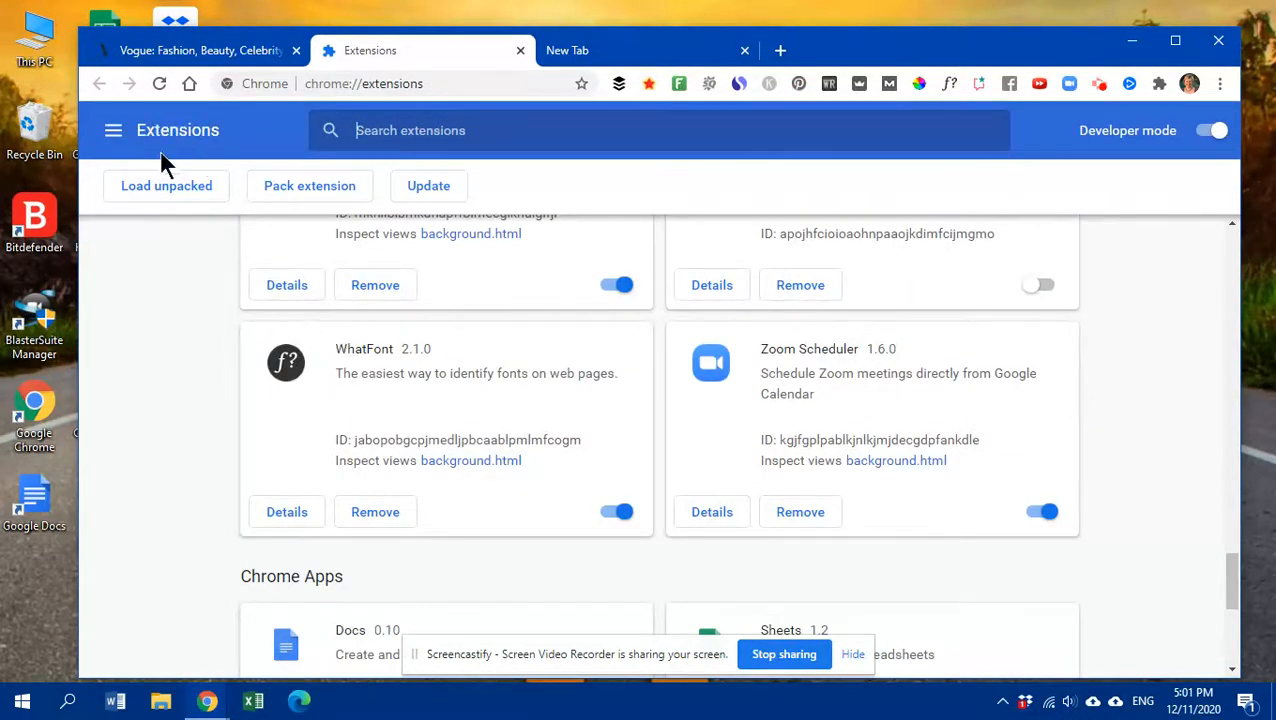
pyautogui.moveTo(176, 142)
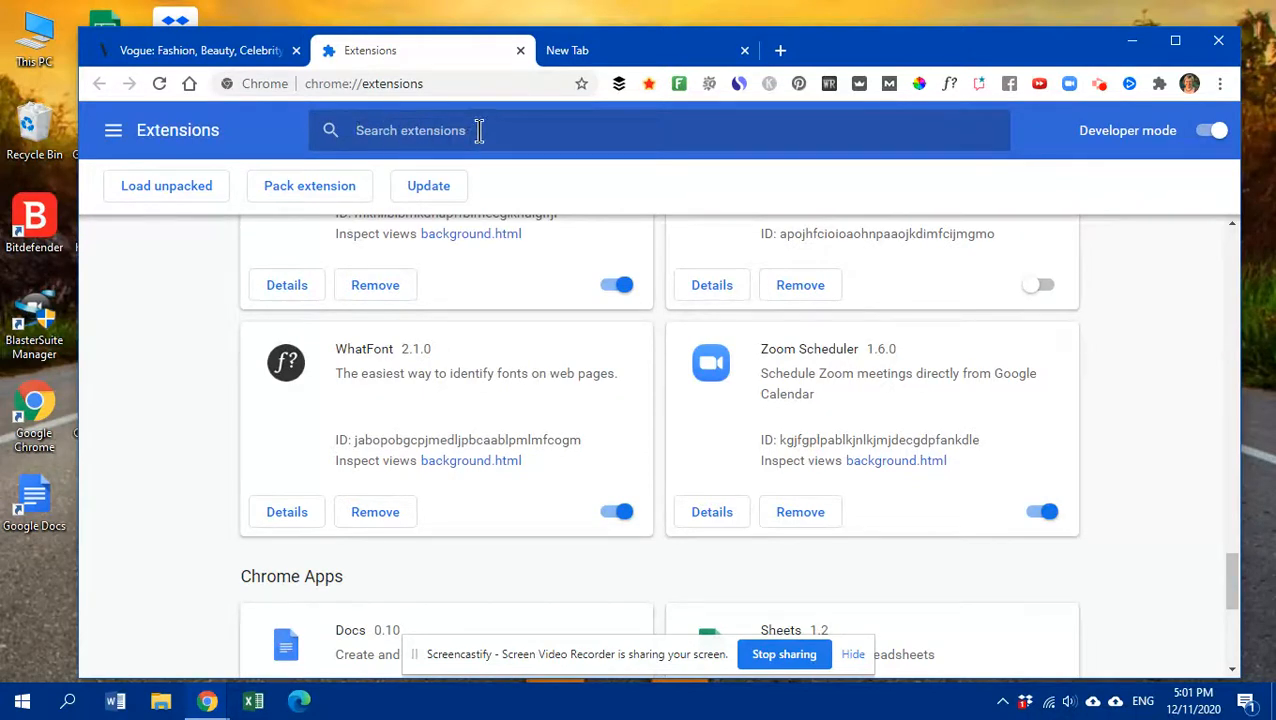
pyautogui.moveTo(490, 394)
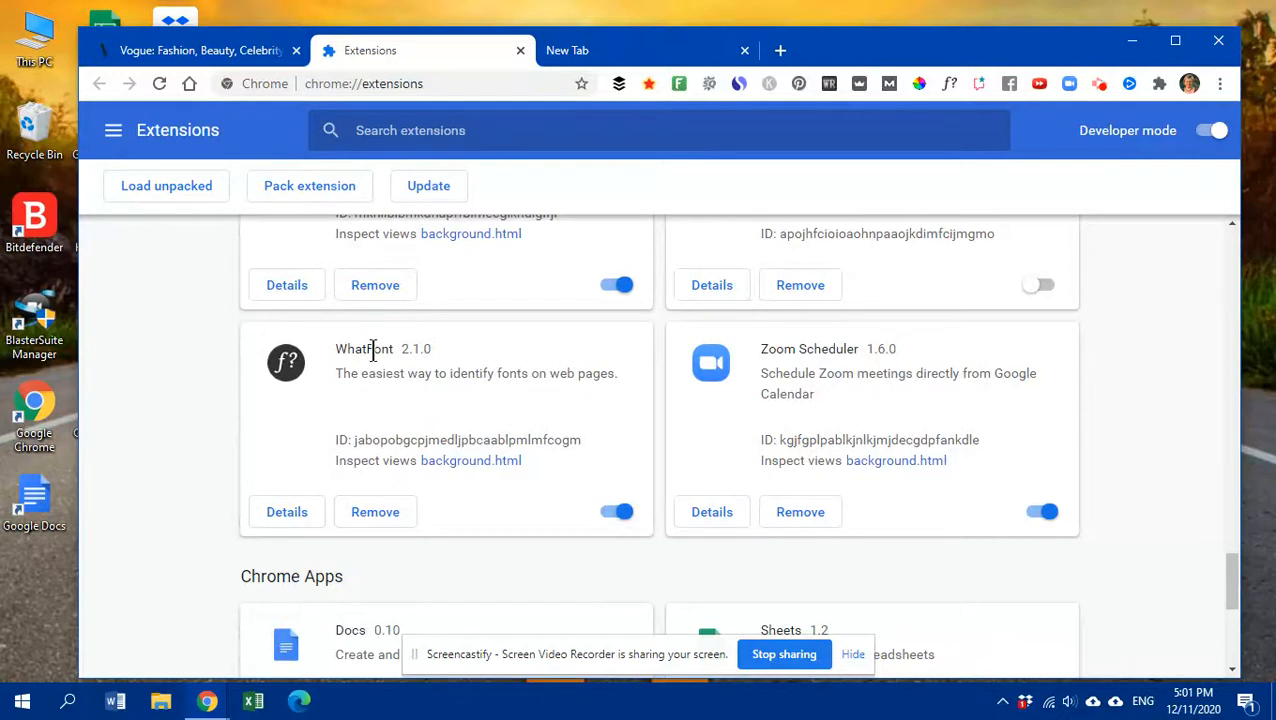
pyautogui.moveTo(884, 104)
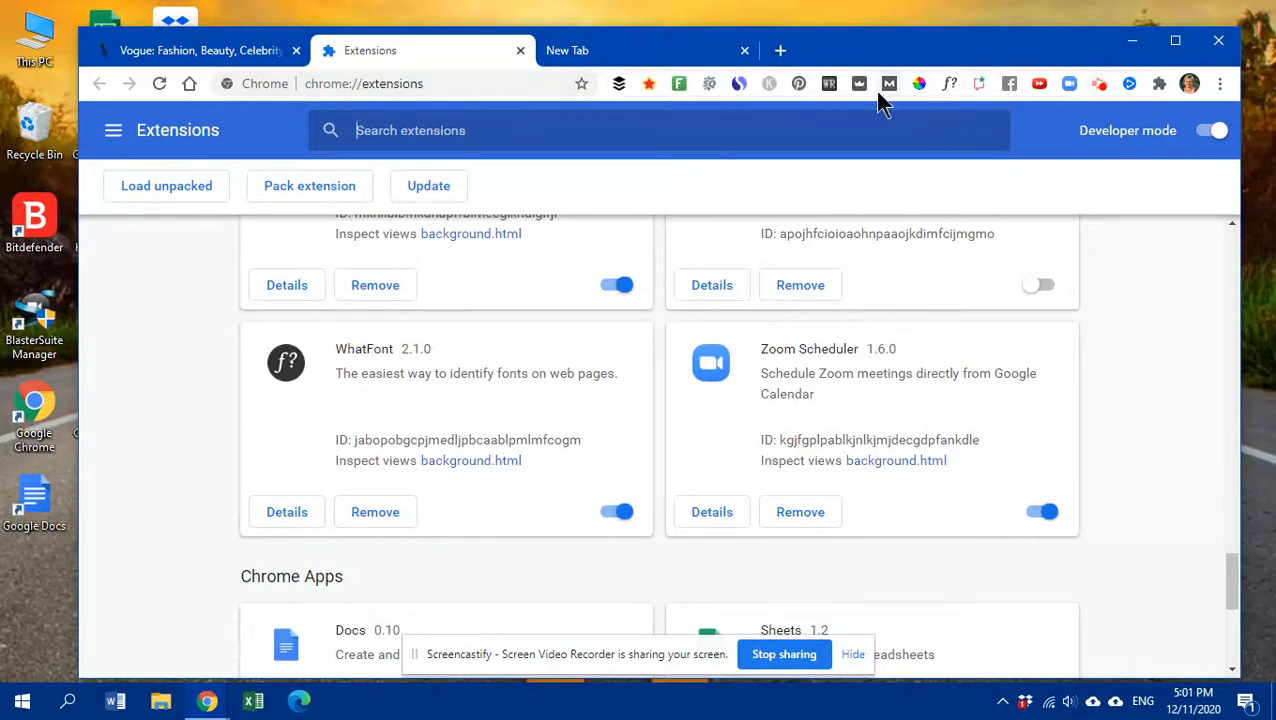
pyautogui.moveTo(1060, 108)
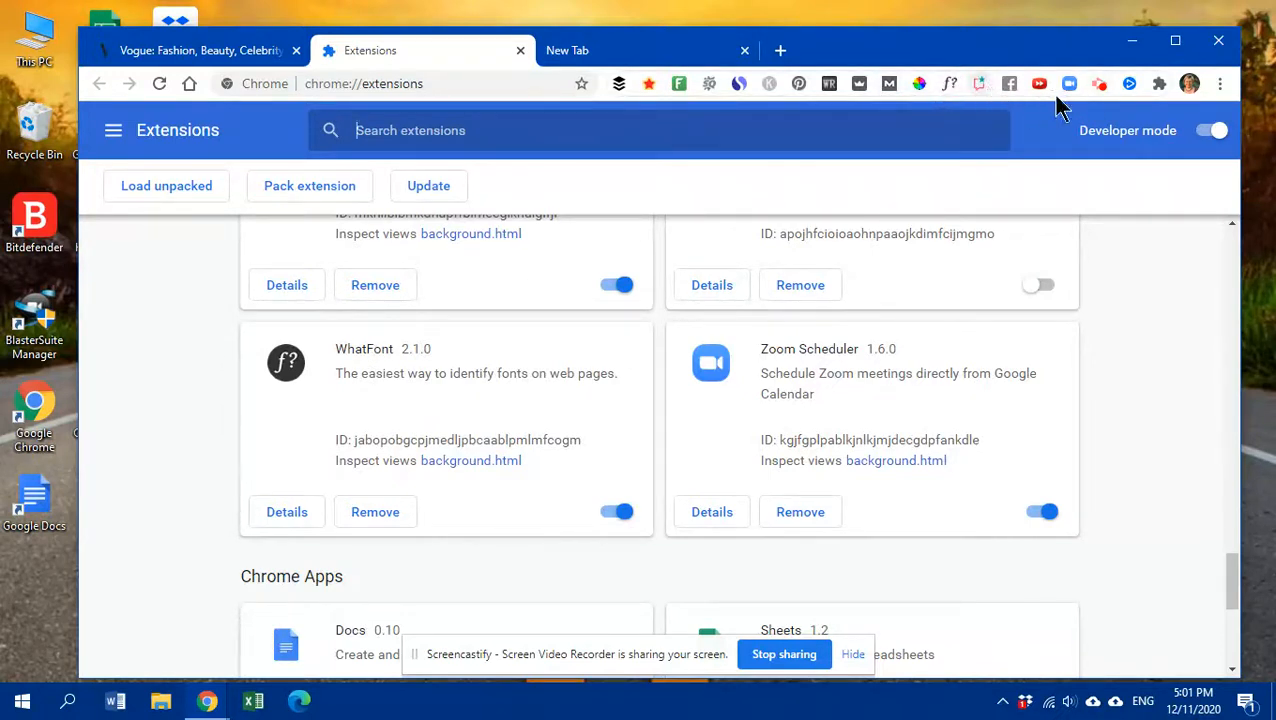
pyautogui.moveTo(1220, 84)
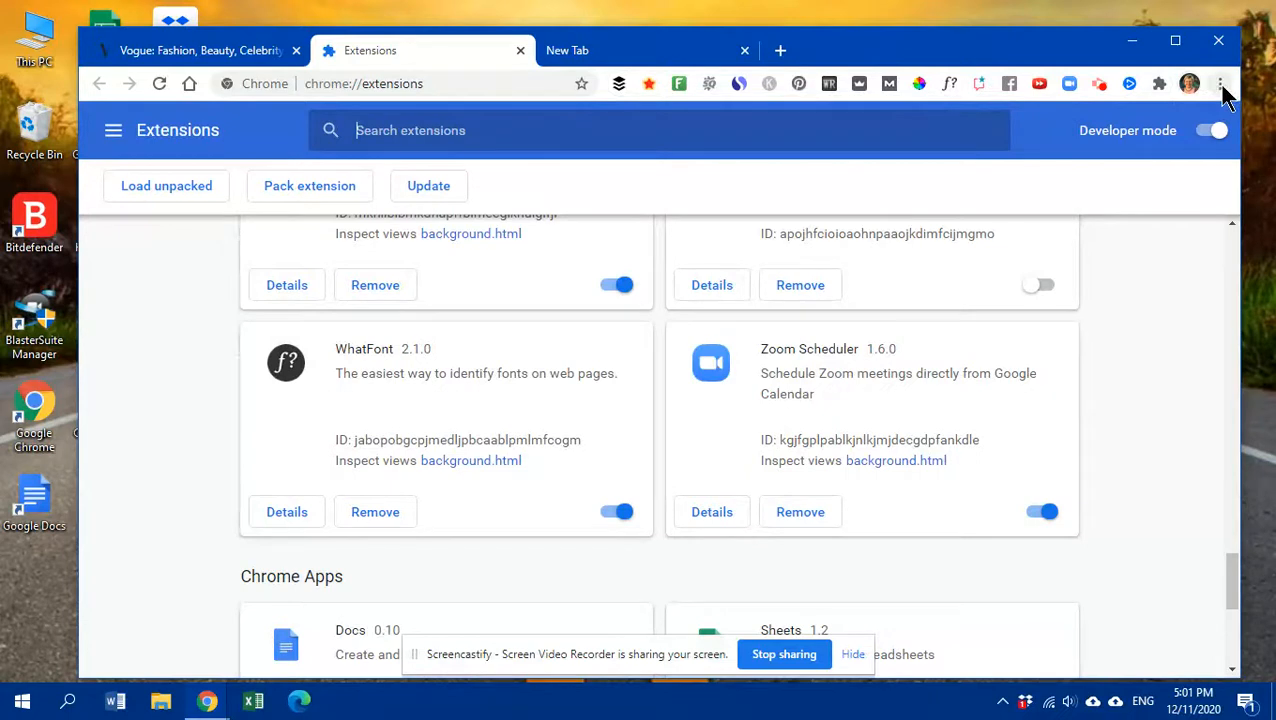
pyautogui.moveTo(1228, 104)
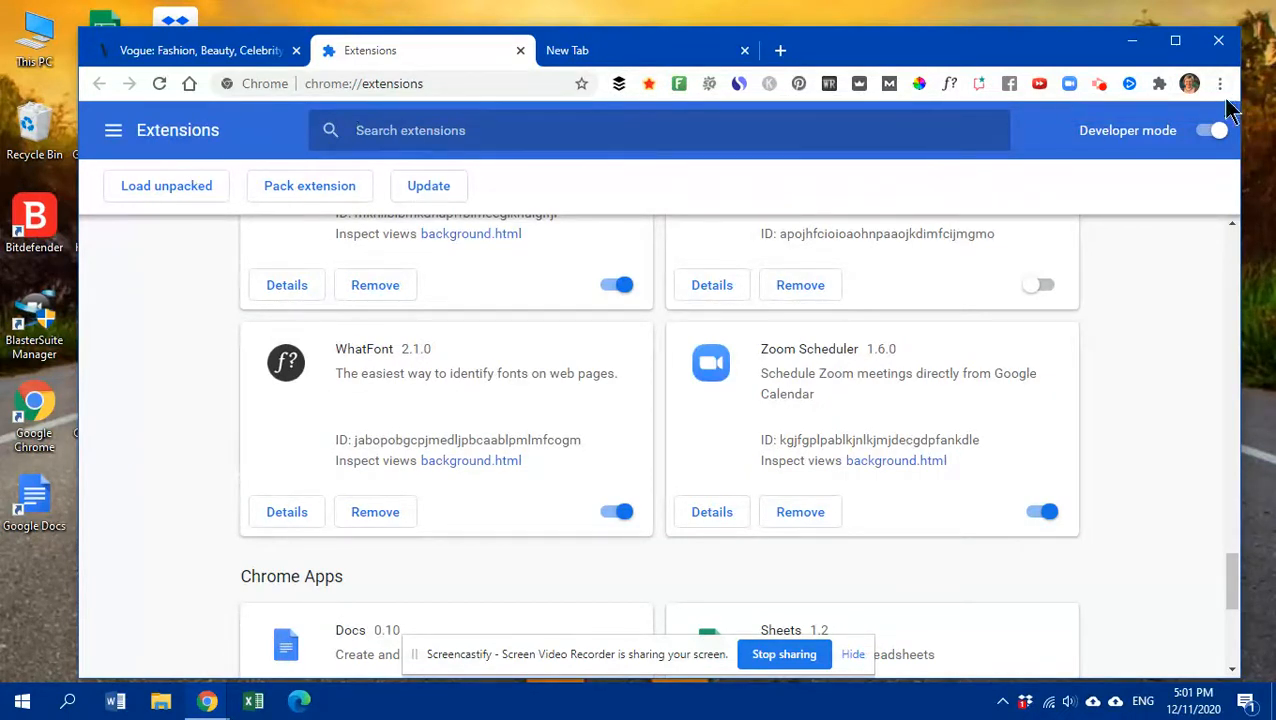
# Bring up Chrome's three-dot main menu over the Extensions page
pyautogui.click(1220, 84)
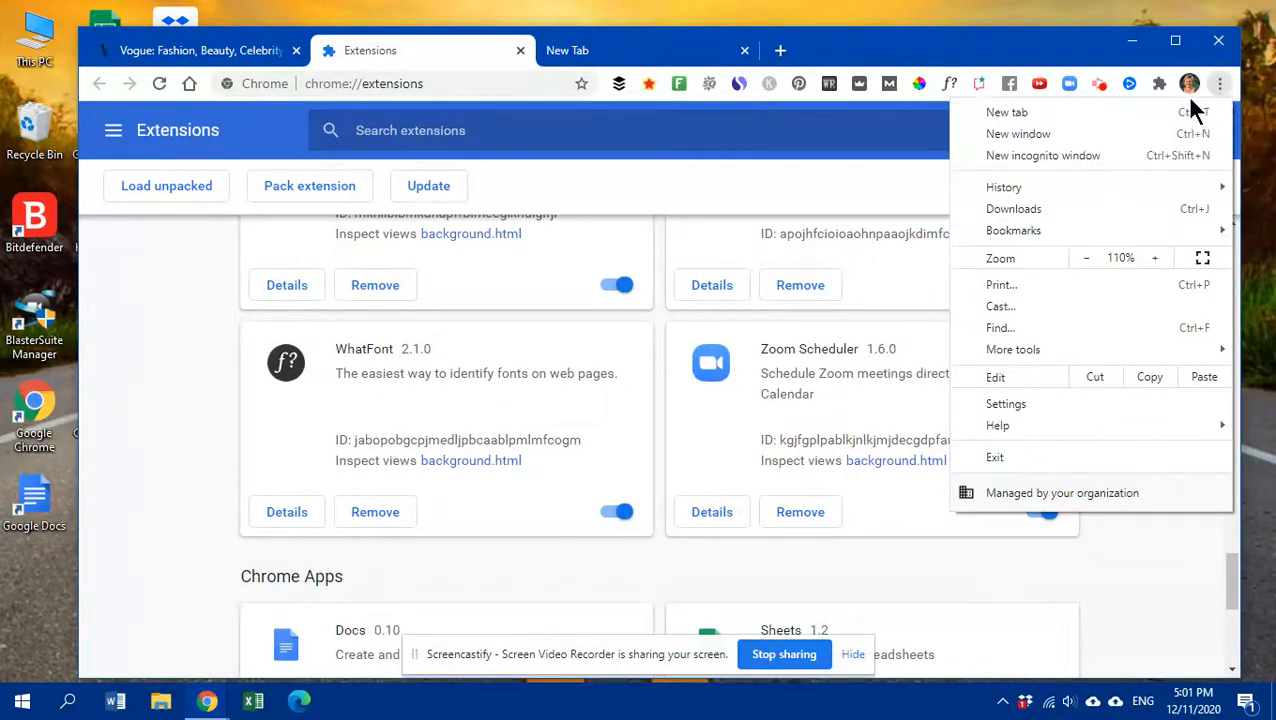
pyautogui.moveTo(1032, 288)
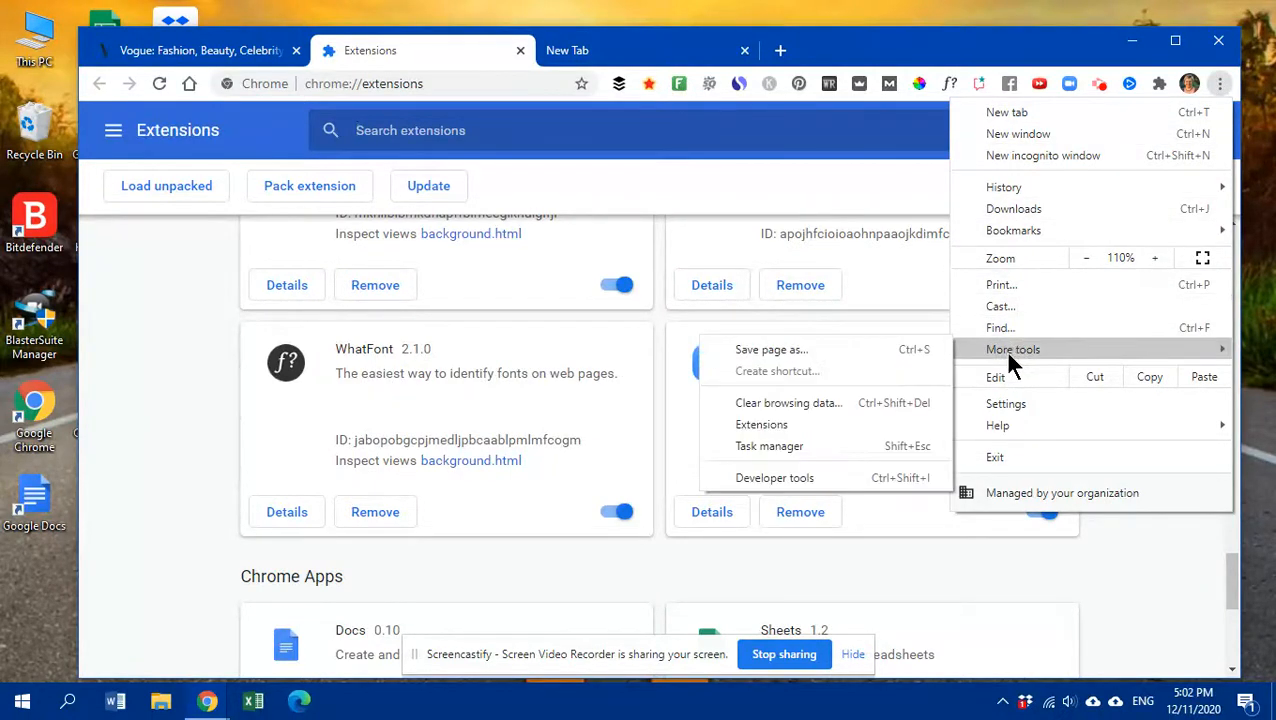
pyautogui.moveTo(760, 424)
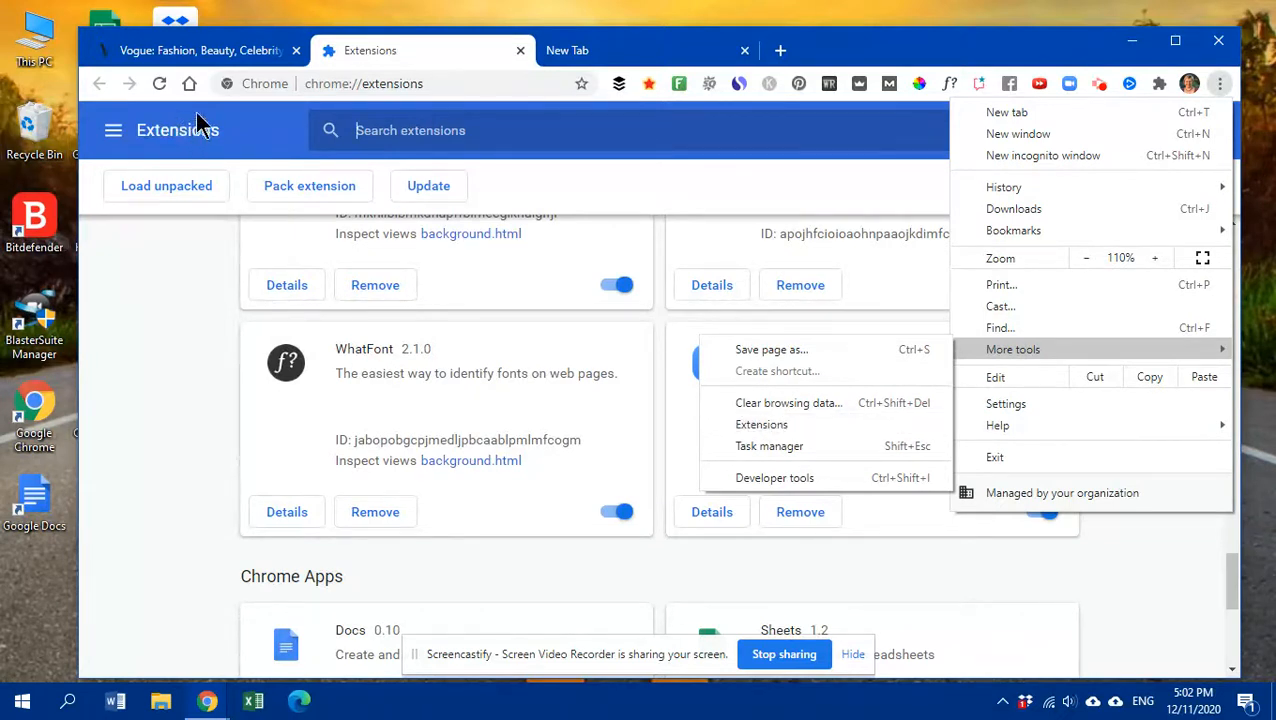
pyautogui.moveTo(318, 382)
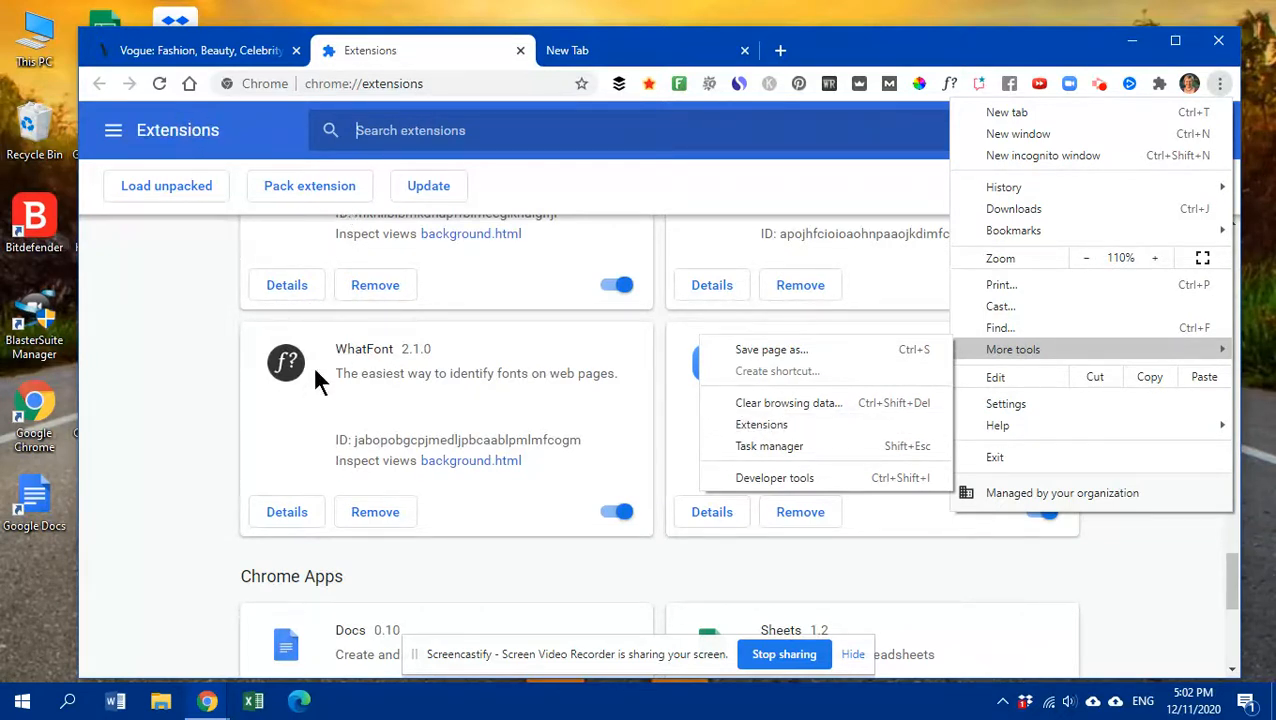
pyautogui.moveTo(310, 430)
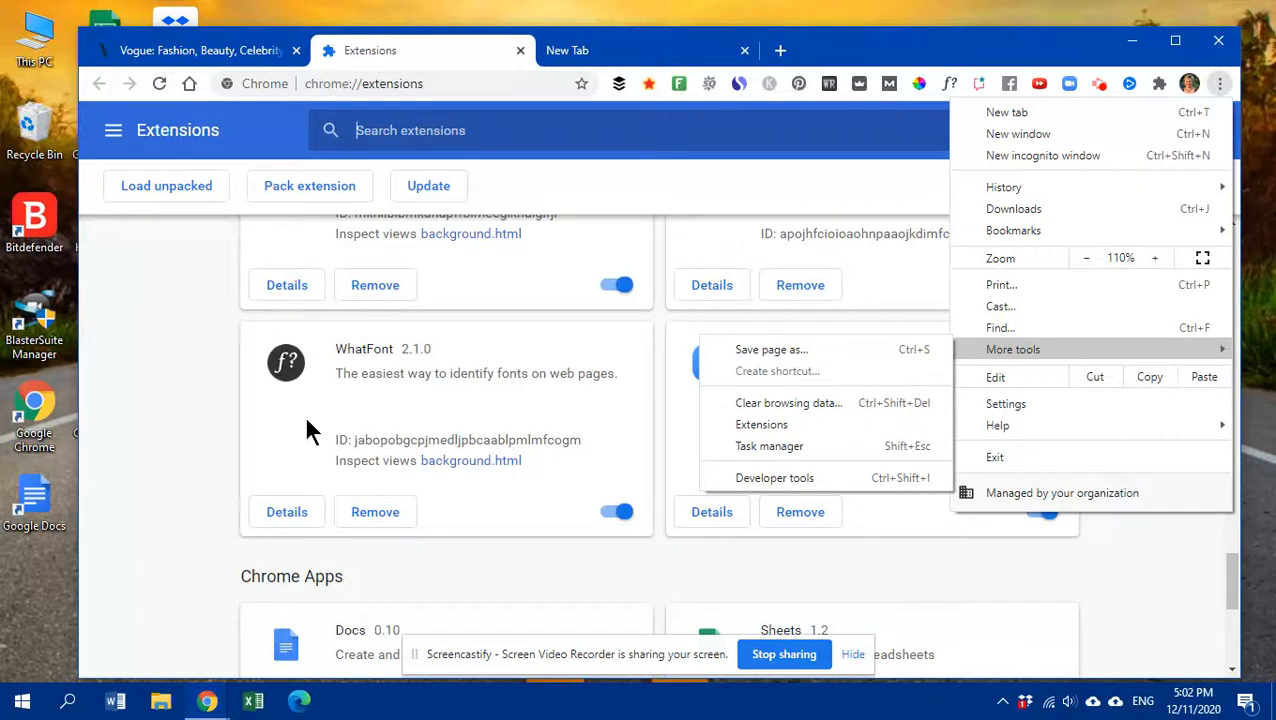
pyautogui.moveTo(744, 130)
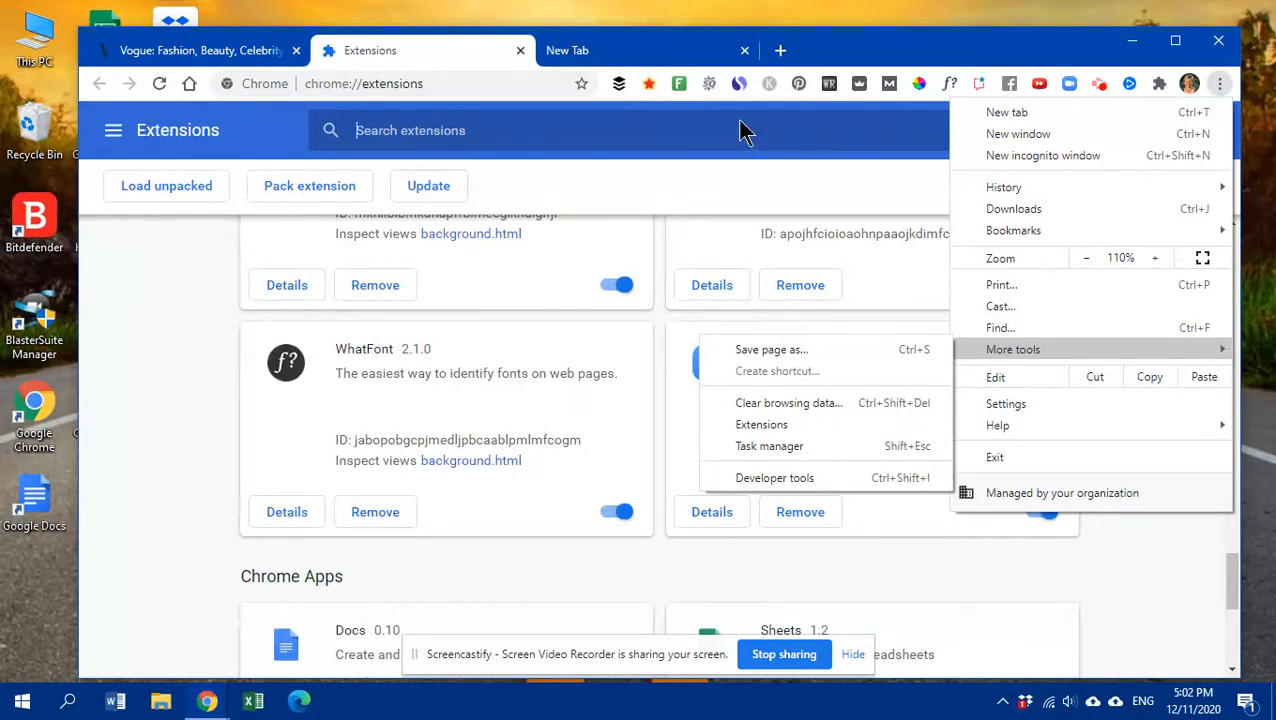
pyautogui.moveTo(664, 130)
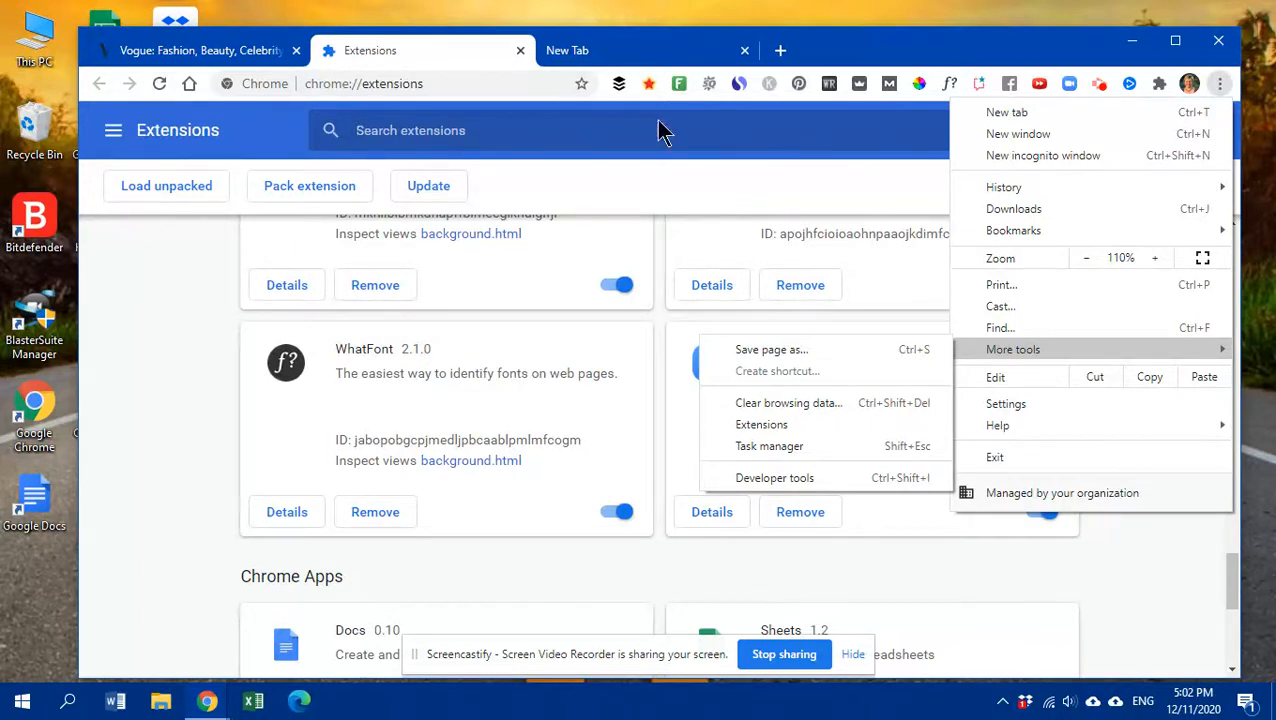
pyautogui.moveTo(524, 264)
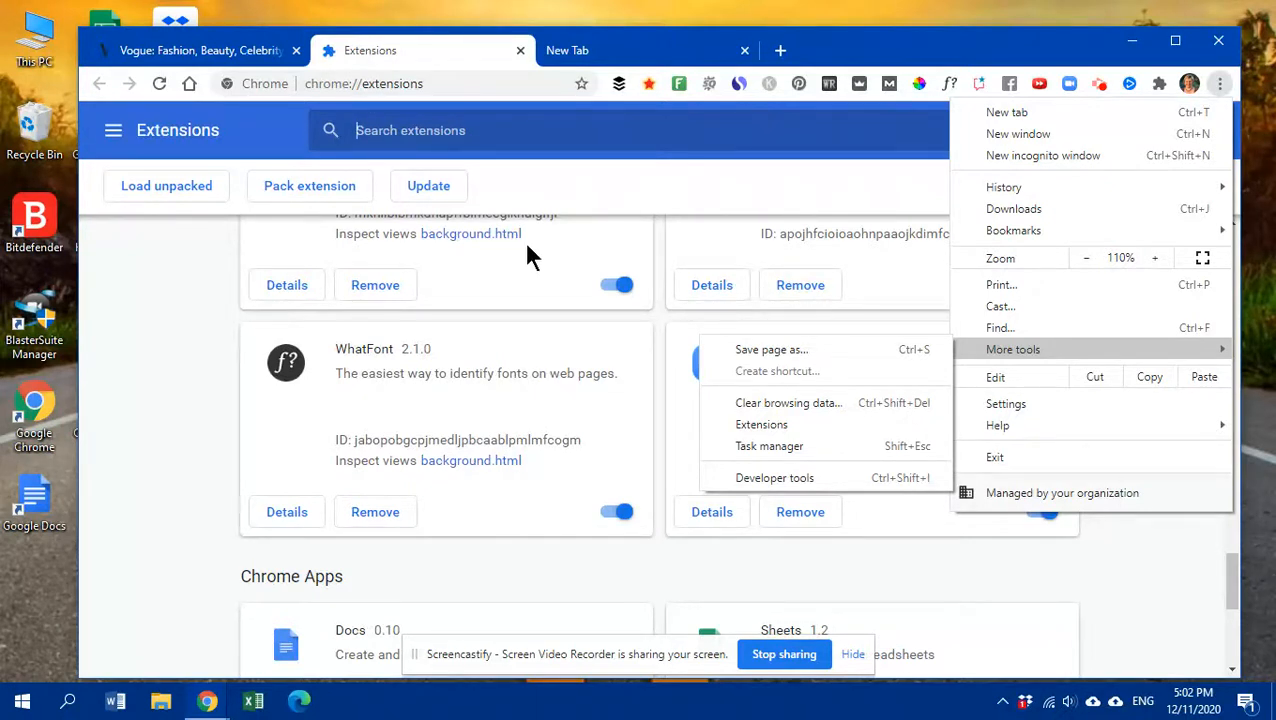
pyautogui.moveTo(544, 248)
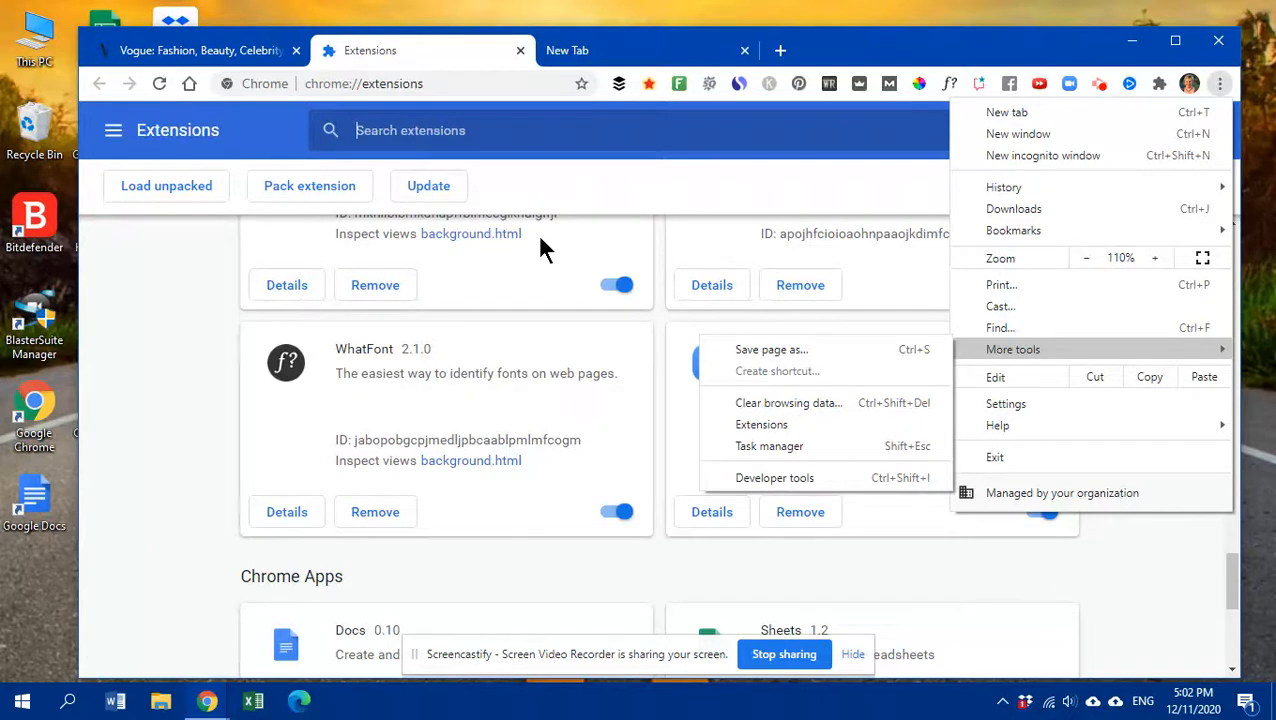
pyautogui.moveTo(538, 284)
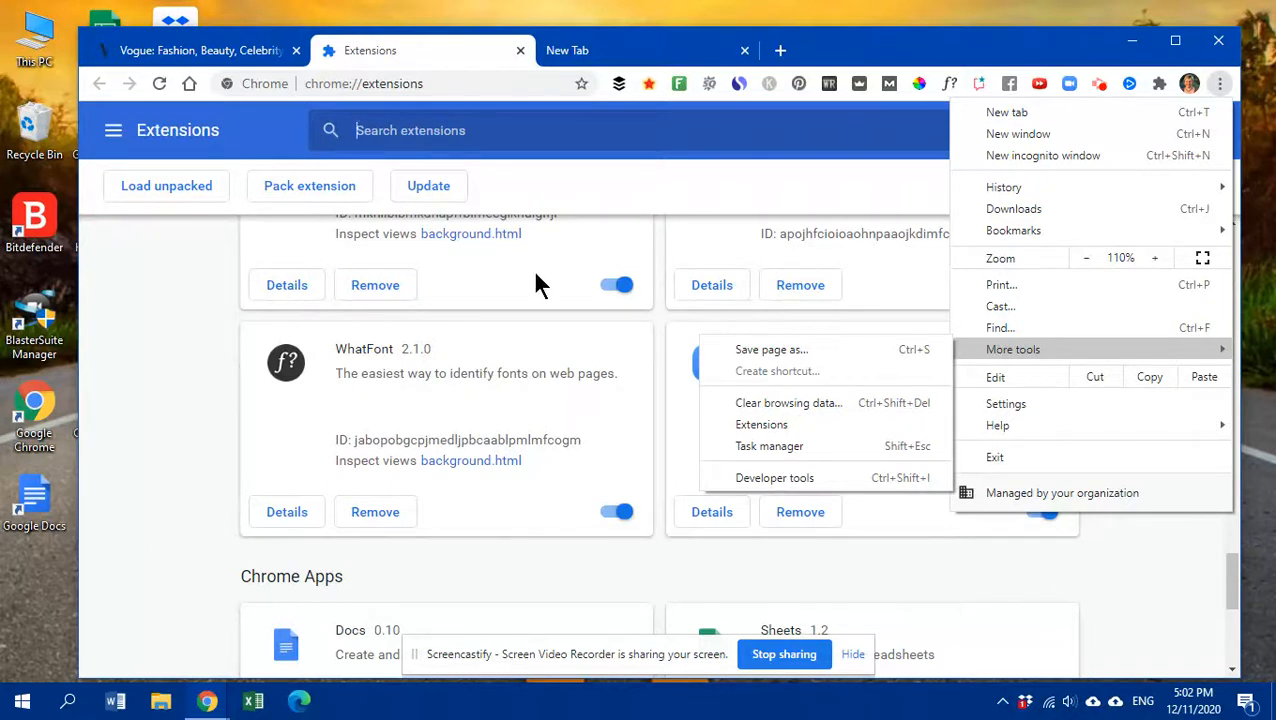